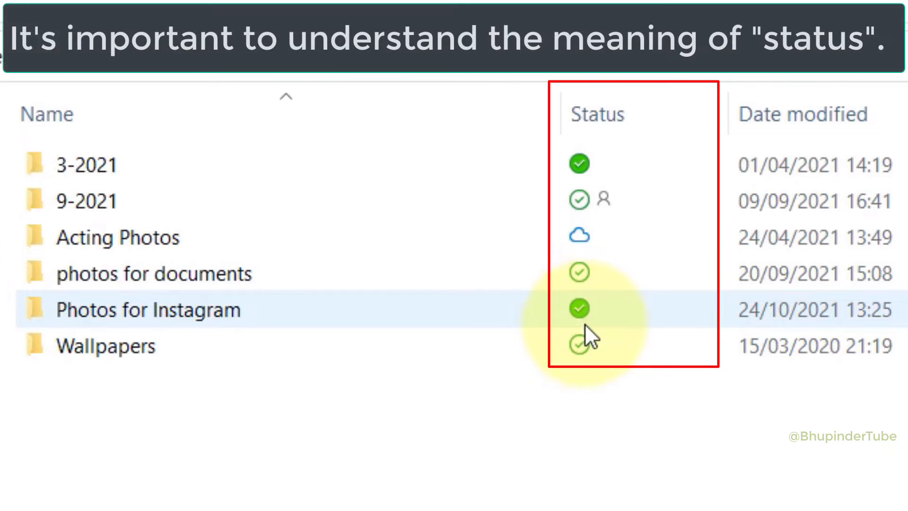
Stop always keeping Photos for Instagram on this device via its context menu.
left_click(105, 346)
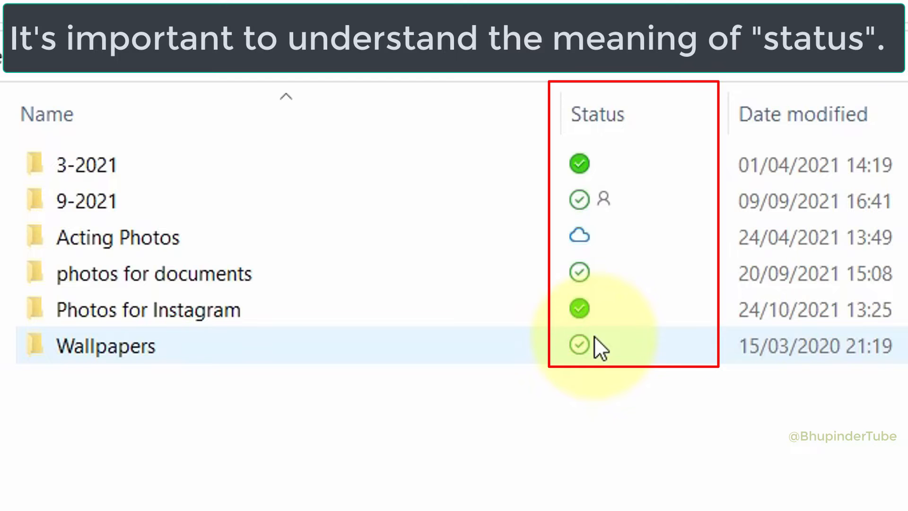
left_click(147, 310)
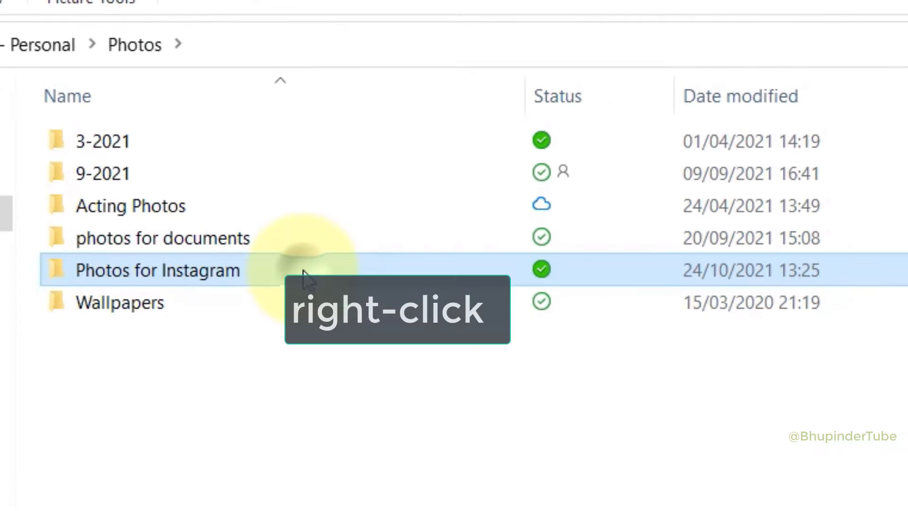
right_click(156, 270)
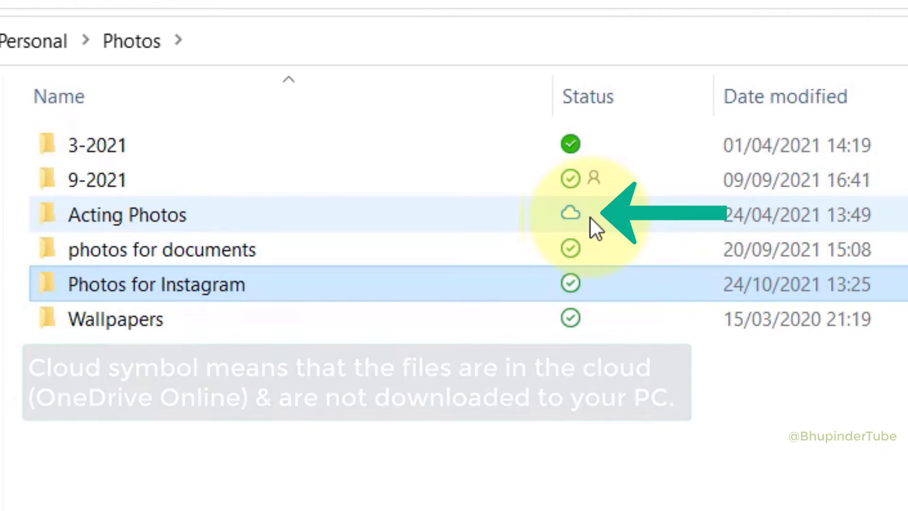
View the first cloud-only photo in 3-2021 in Photos, then close the viewer.
double_click(97, 144)
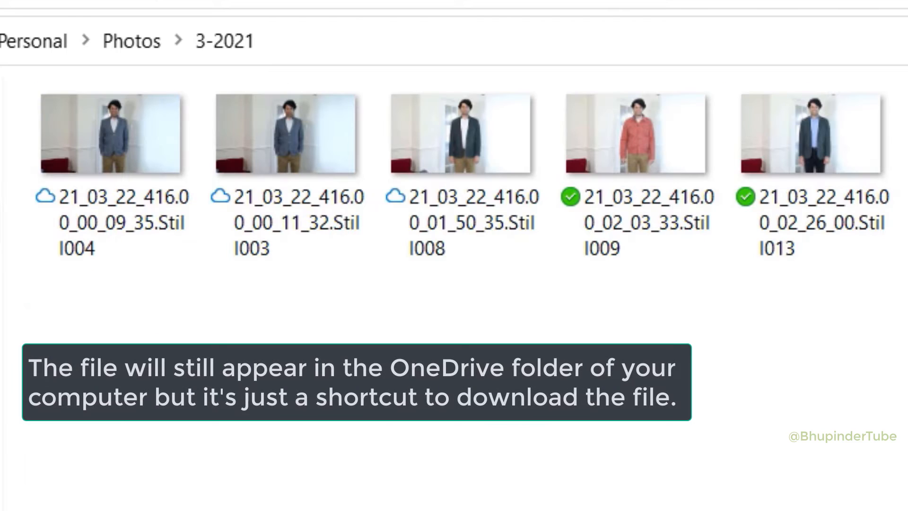
left_click(112, 136)
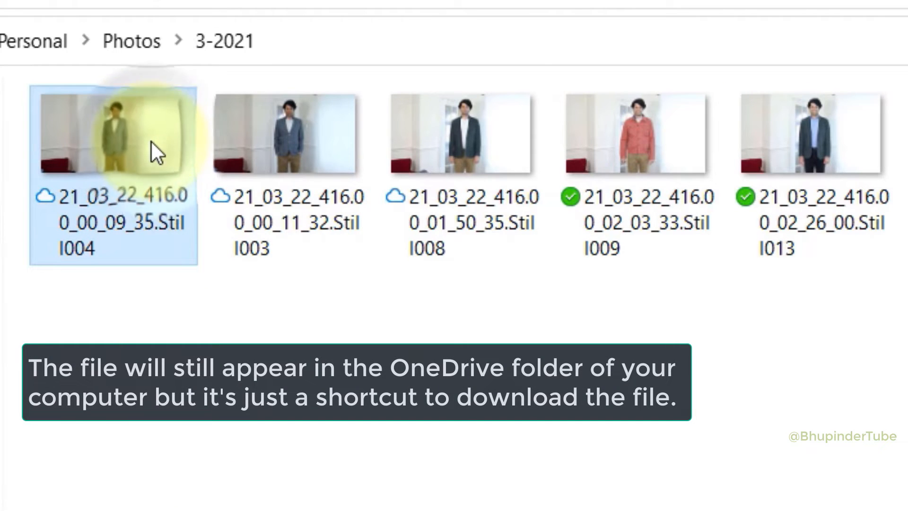
double_click(112, 133)
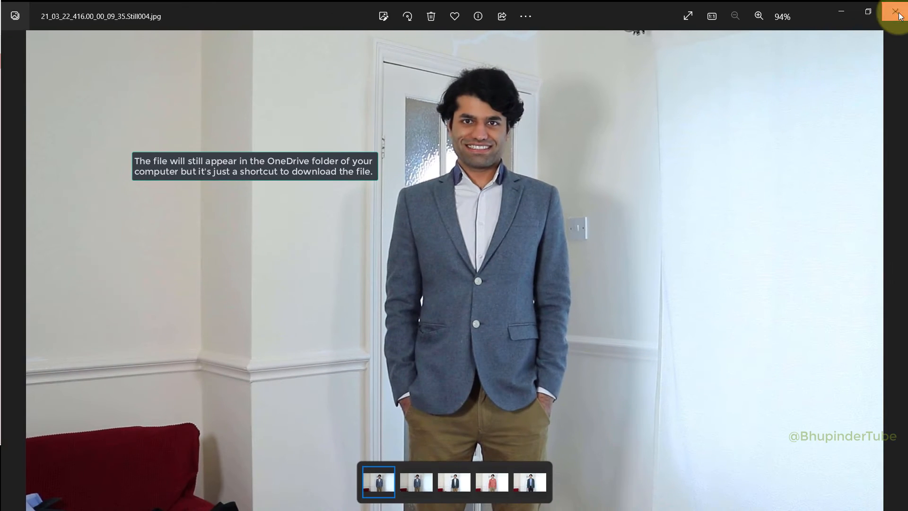
left_click(896, 12)
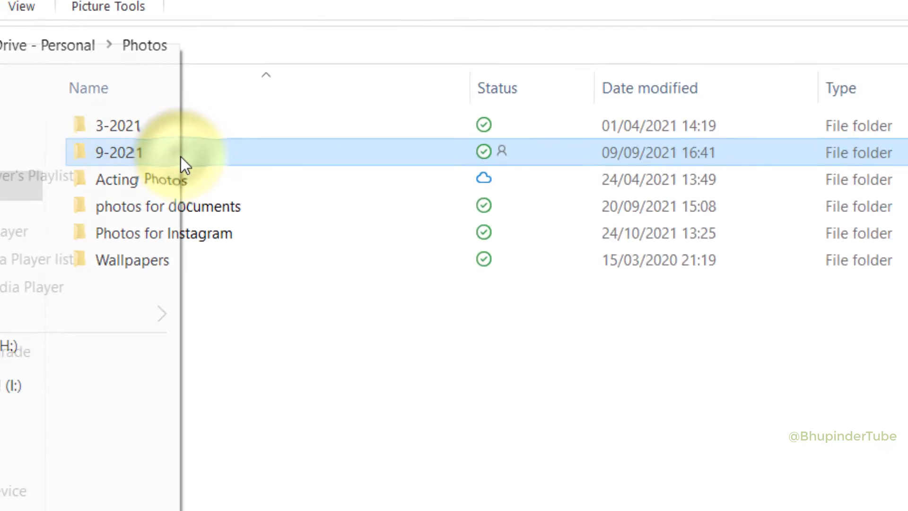
Bring up Manage access for the 9-2021 folder from its context menu.
right_click(119, 152)
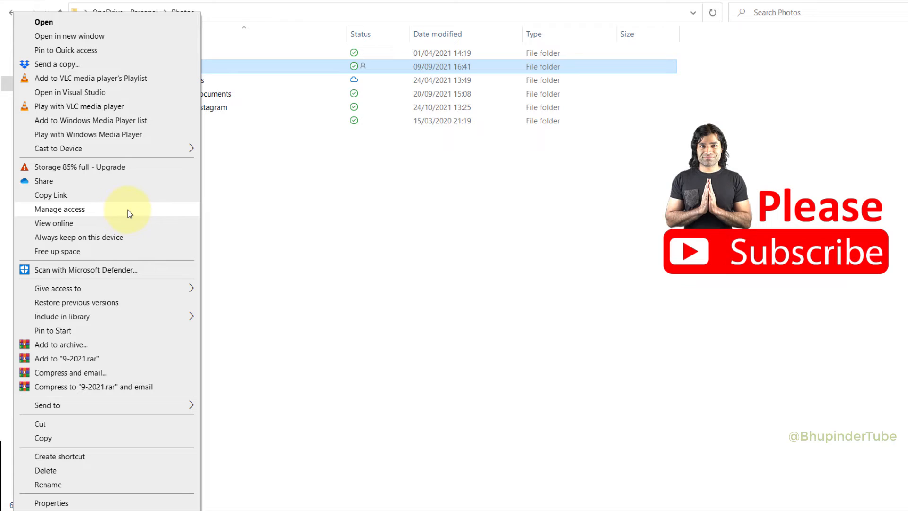
left_click(60, 209)
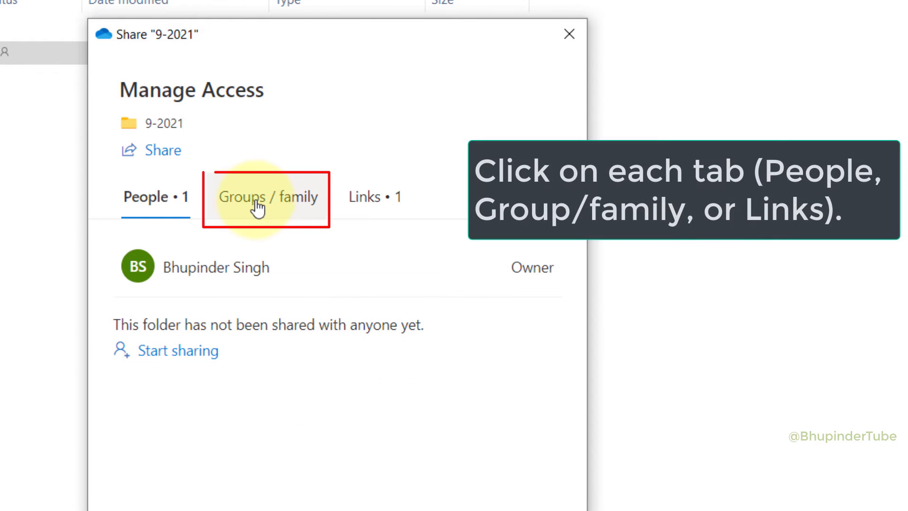
Check Groups / family sharing, then show the Links tab listing one anyone-can-edit link.
left_click(267, 197)
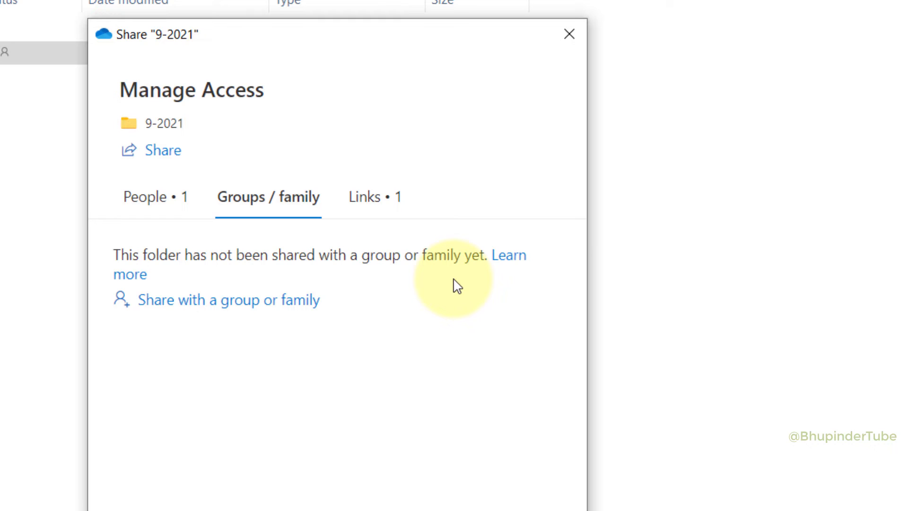
left_click(375, 197)
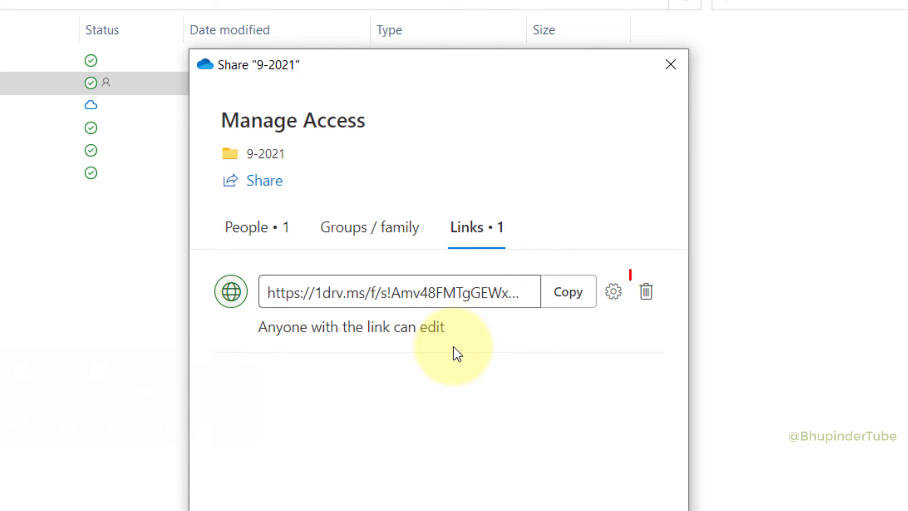
Delete the anyone-can-edit link of 9-2021, reaching the Delete link? confirmation.
left_click(645, 290)
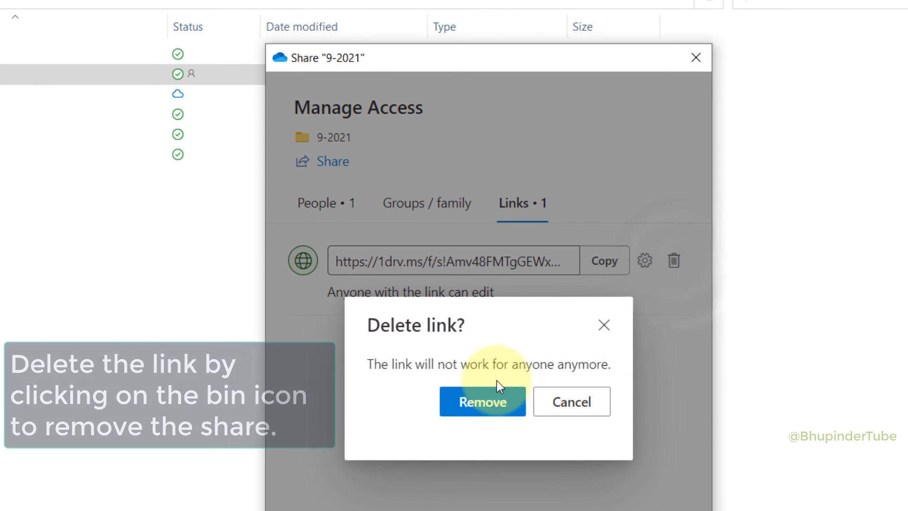